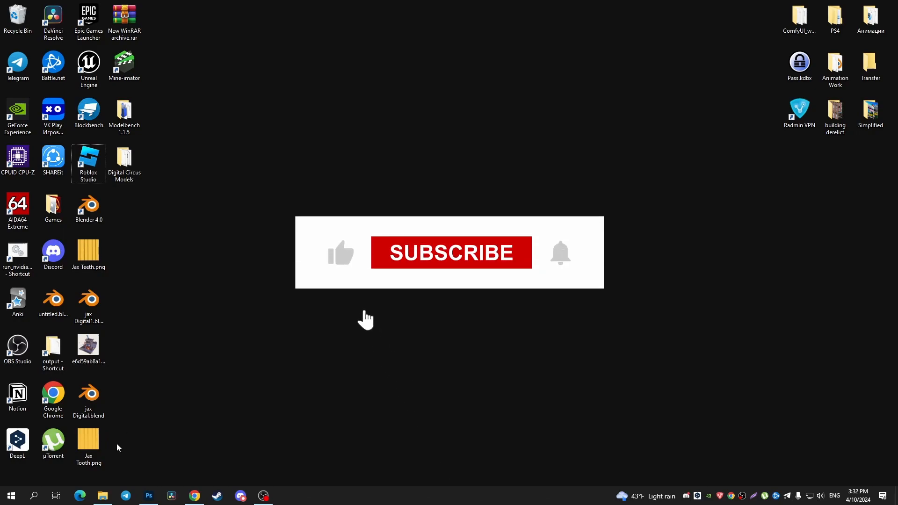
- Launch Control Panel via a Windows search for 'control panel' and go to Uninstall a program
{"action": "left_click", "coordinate": [451, 252]}
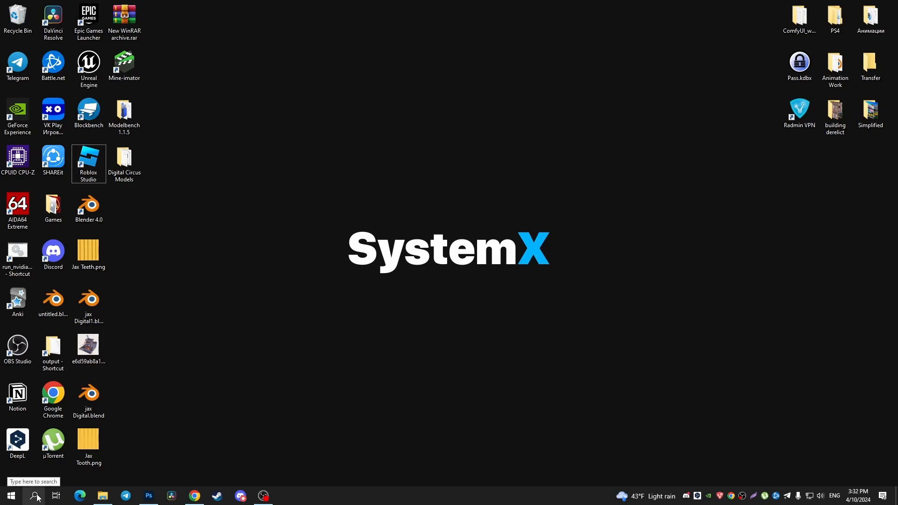
{"action": "left_click", "coordinate": [34, 495]}
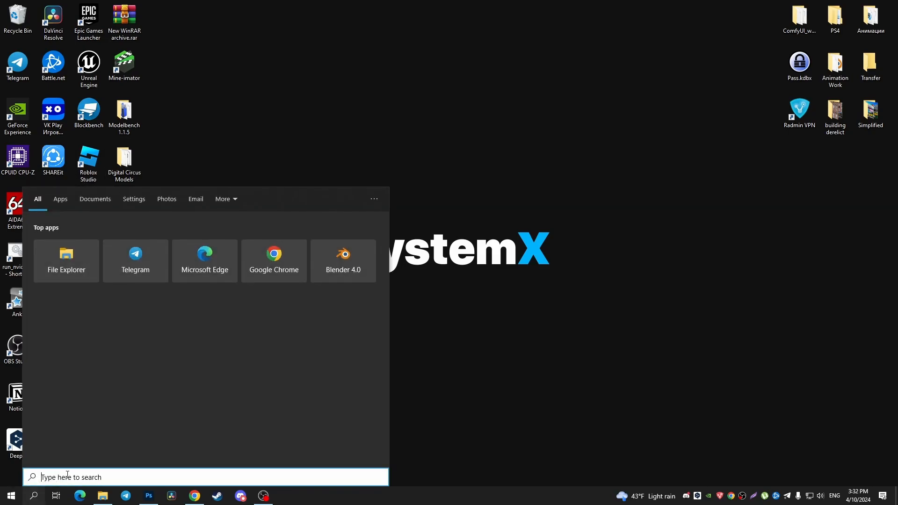
{"action": "type", "text": "control panel"}
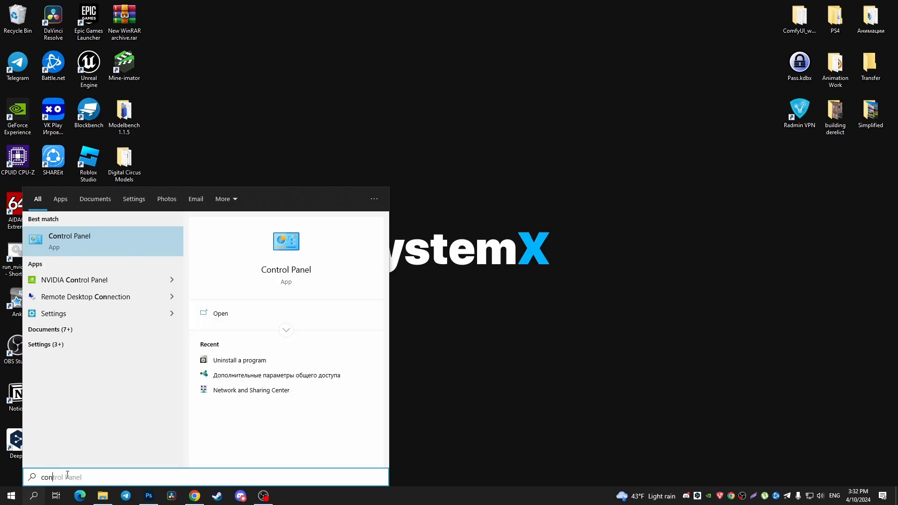
{"action": "mouse_move", "coordinate": [83, 240]}
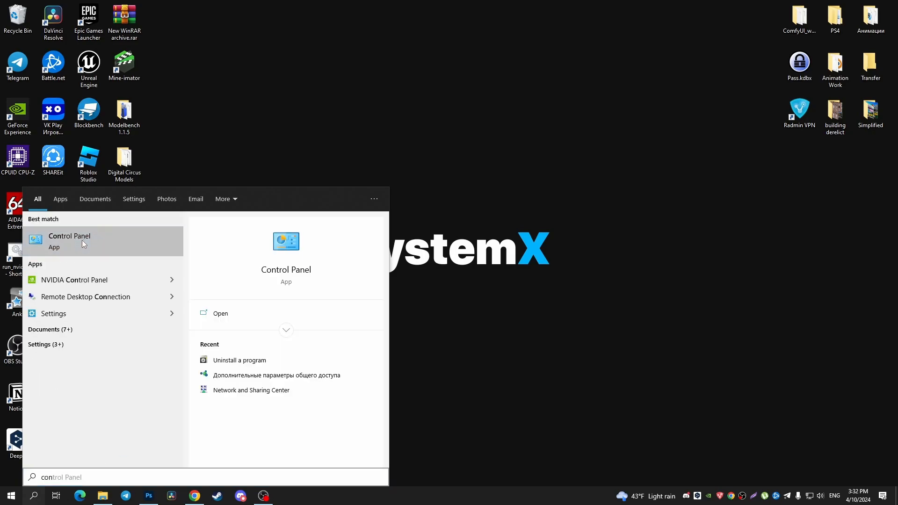
{"action": "left_click", "coordinate": [68, 240]}
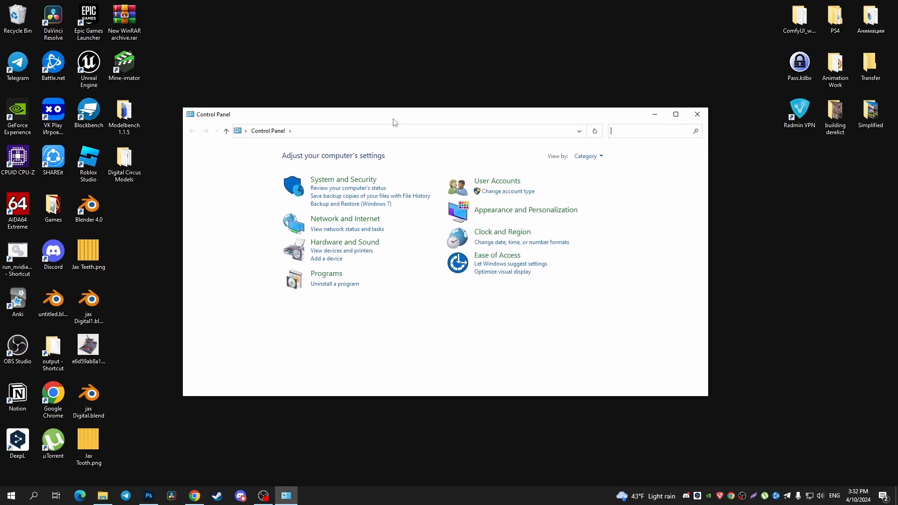
{"action": "mouse_move", "coordinate": [313, 277]}
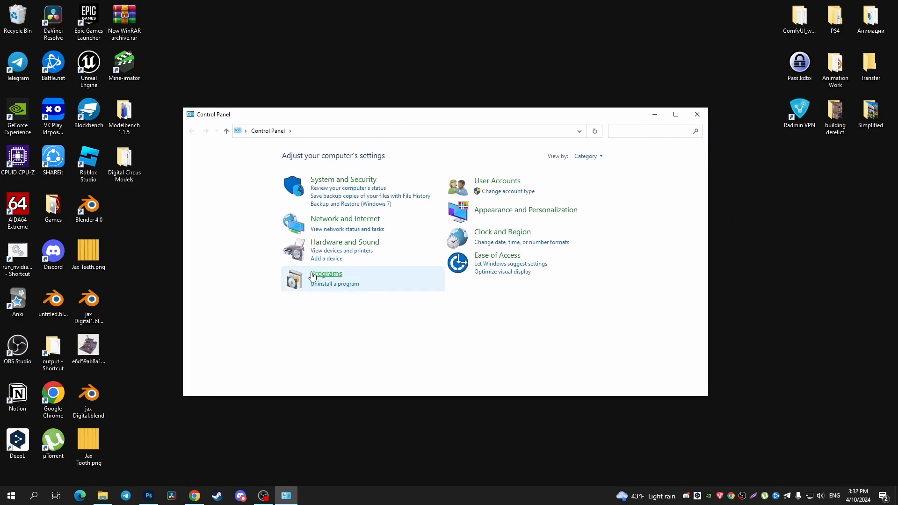
{"action": "mouse_move", "coordinate": [313, 288]}
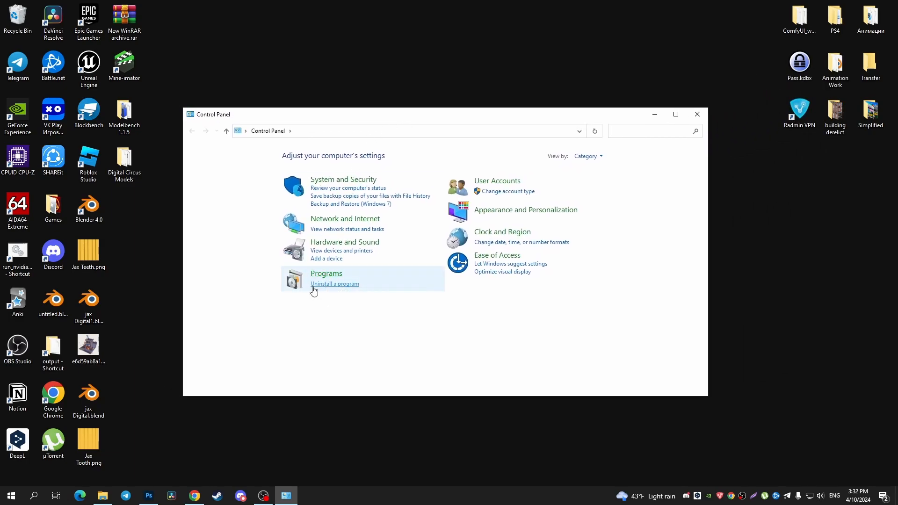
{"action": "left_click", "coordinate": [334, 283]}
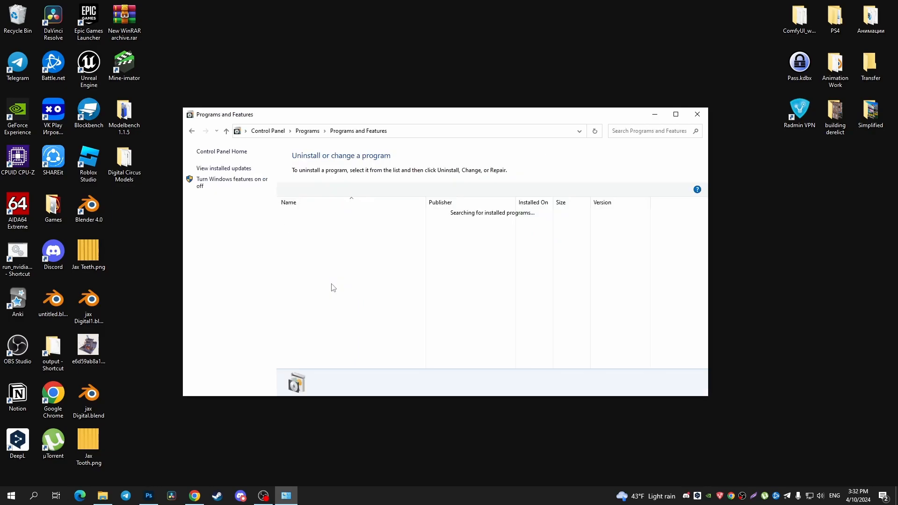
- Select µTorrent in the Programs and Features list and start its Uninstall
{"action": "left_click", "coordinate": [300, 230]}
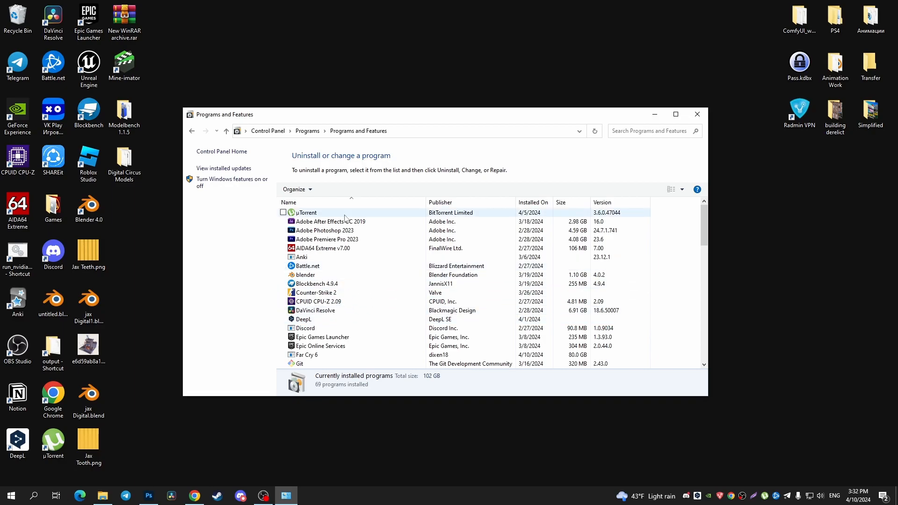
{"action": "left_click", "coordinate": [307, 212]}
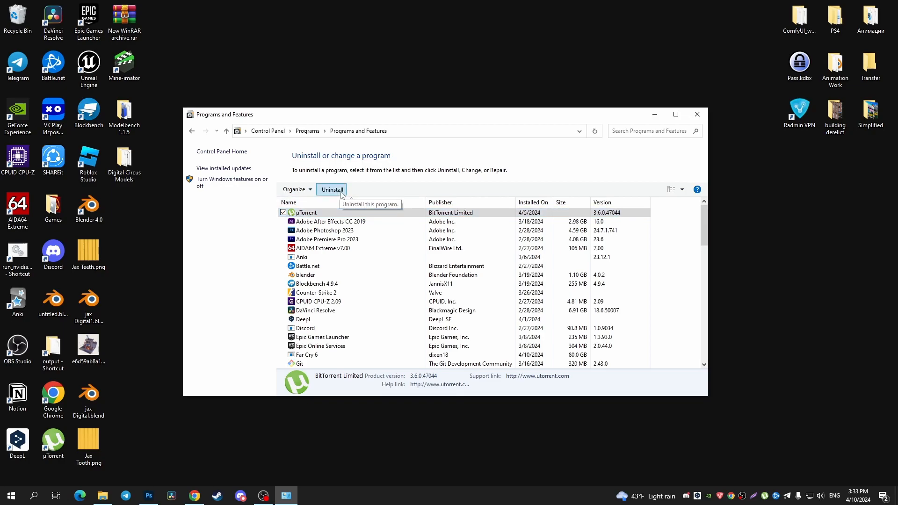
{"action": "left_click", "coordinate": [331, 190]}
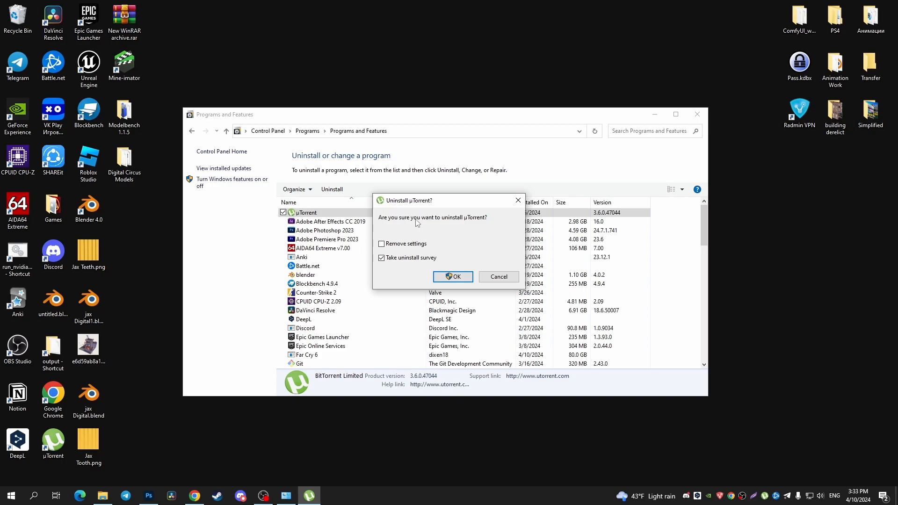
{"action": "mouse_move", "coordinate": [484, 228]}
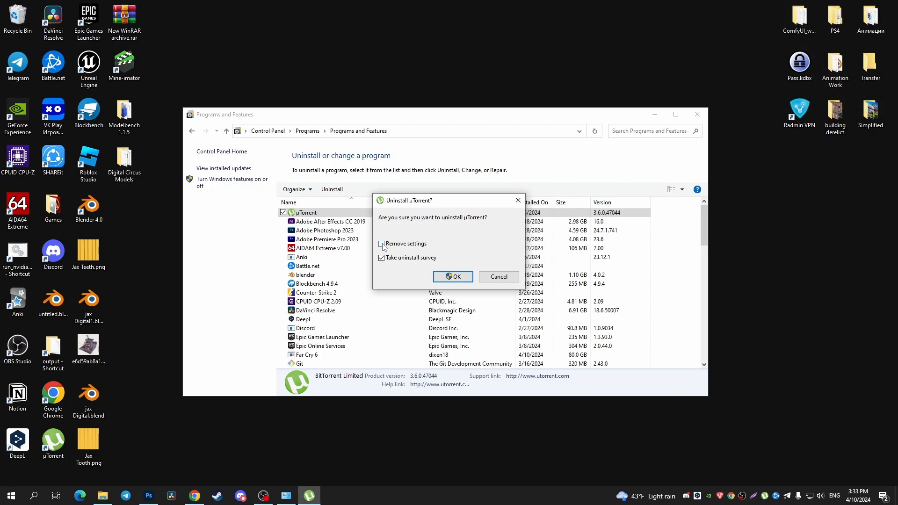
- Confirm the µTorrent uninstall with Remove settings ticked
{"action": "left_click", "coordinate": [382, 243]}
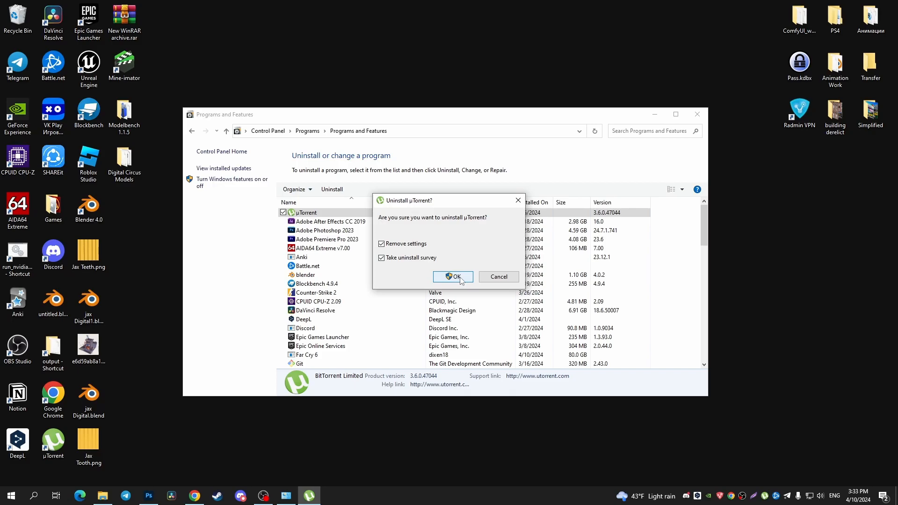
{"action": "left_click", "coordinate": [451, 277]}
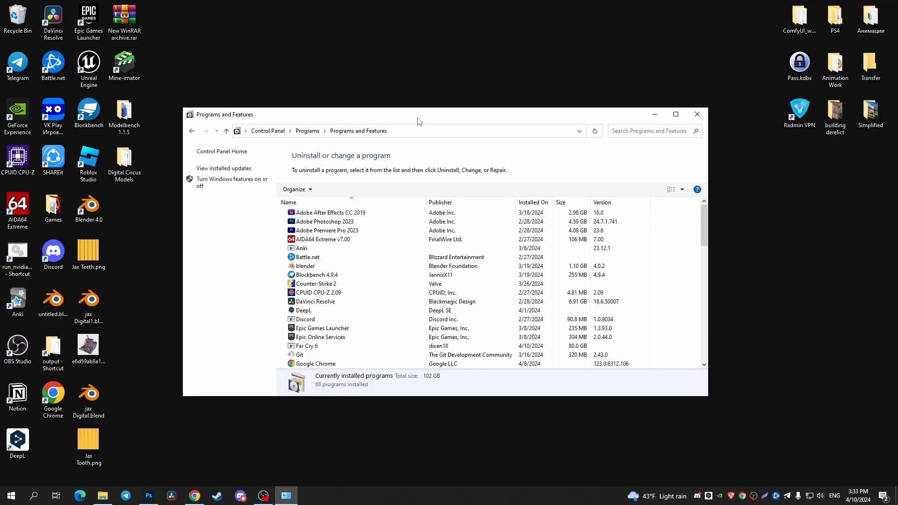